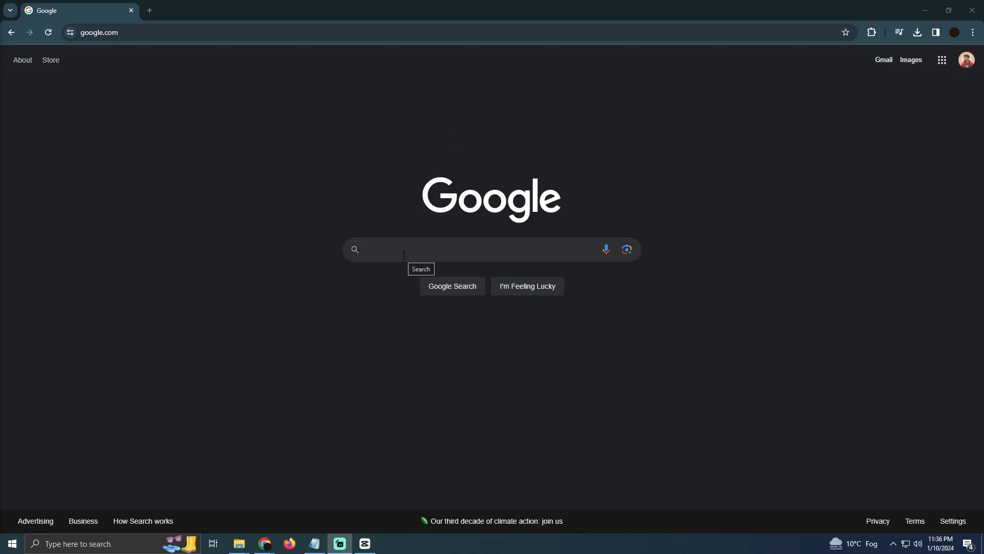
Search Google for 'linkedin', go to the site and sign in with the saved Google account
text(linkedin)
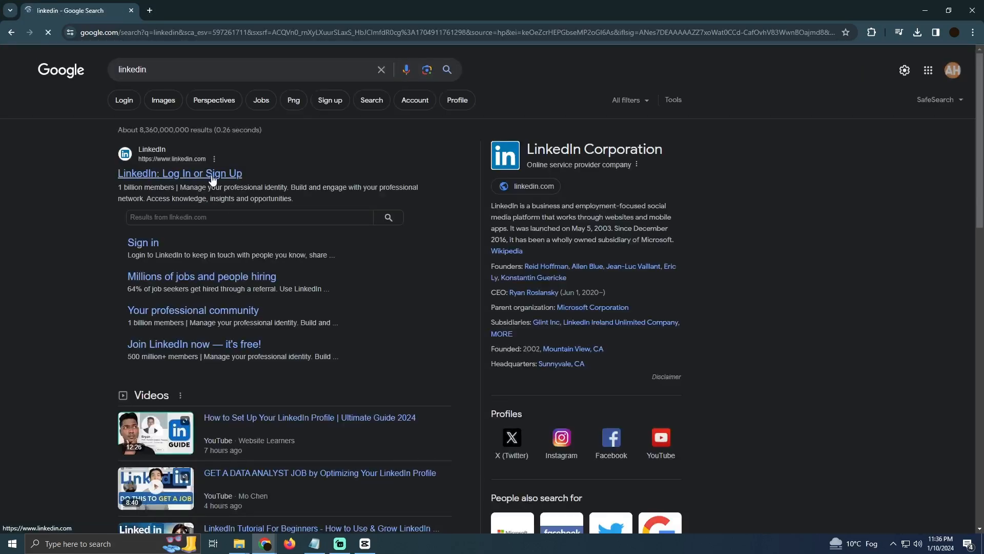
click(179, 173)
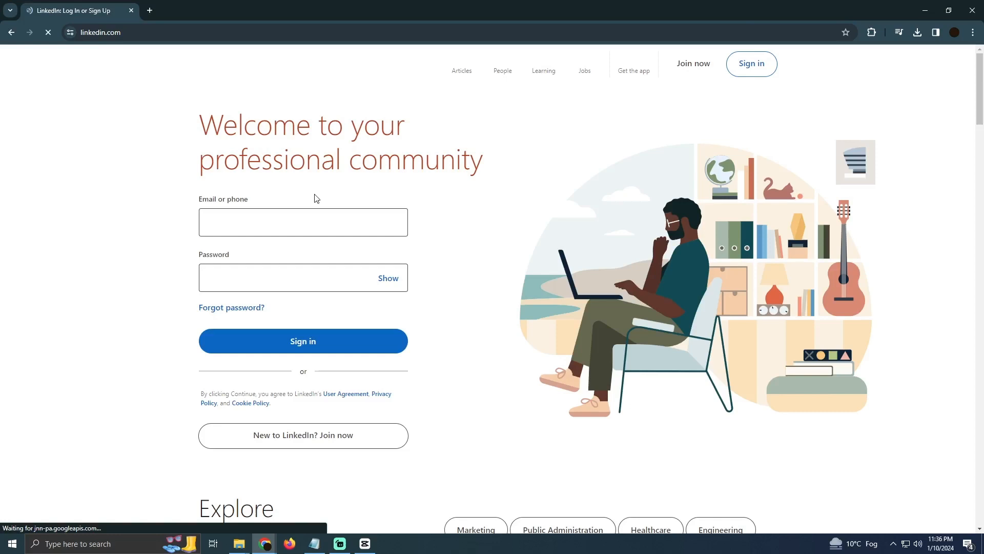
click(750, 63)
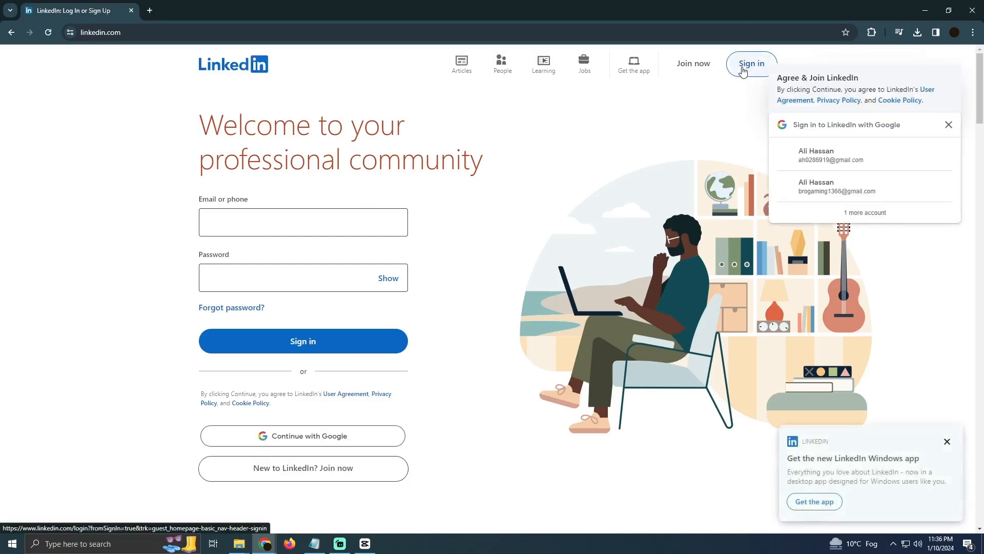
click(831, 155)
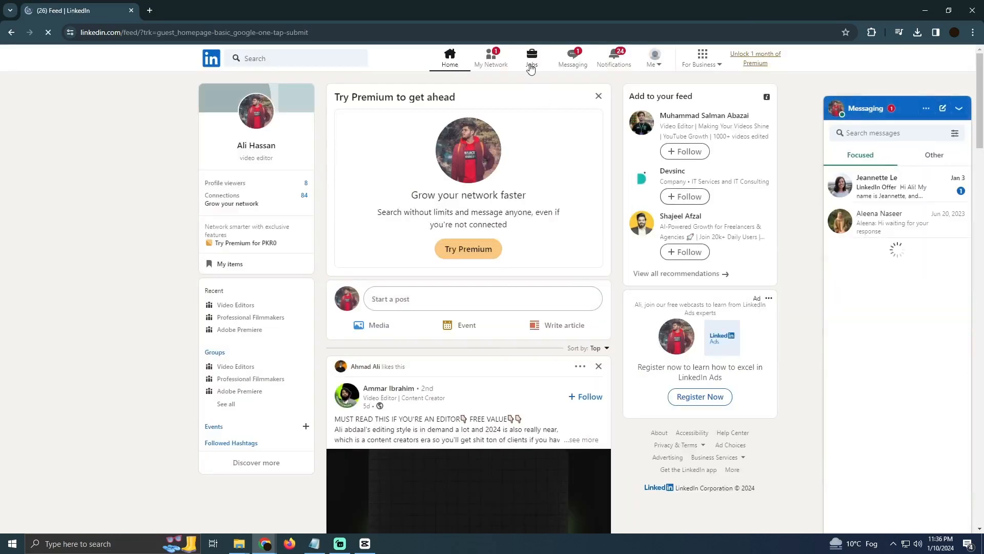
Go to Jobs, collapse Messaging, and show all Top job picks with the Video Editor posting's details
click(532, 57)
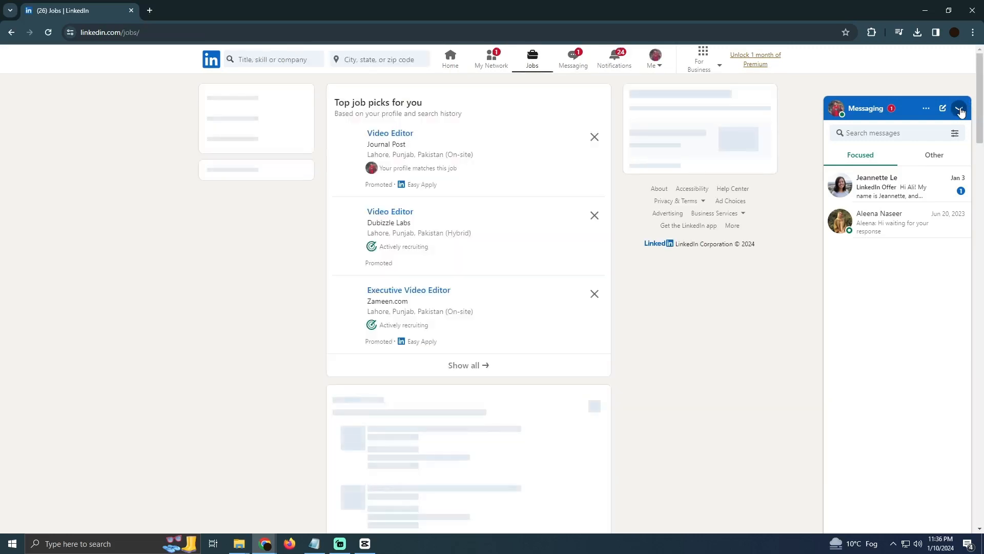
click(960, 110)
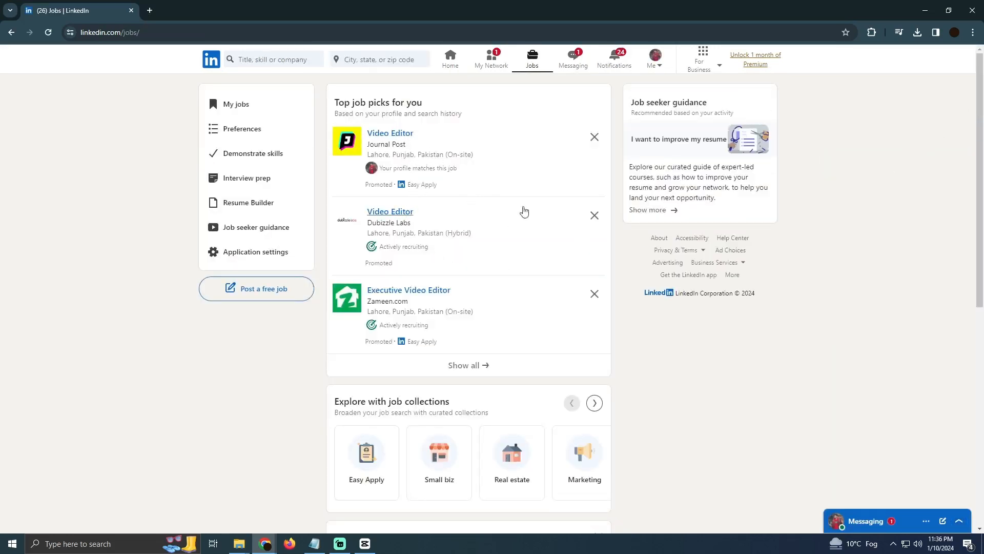
scroll(down, 3)
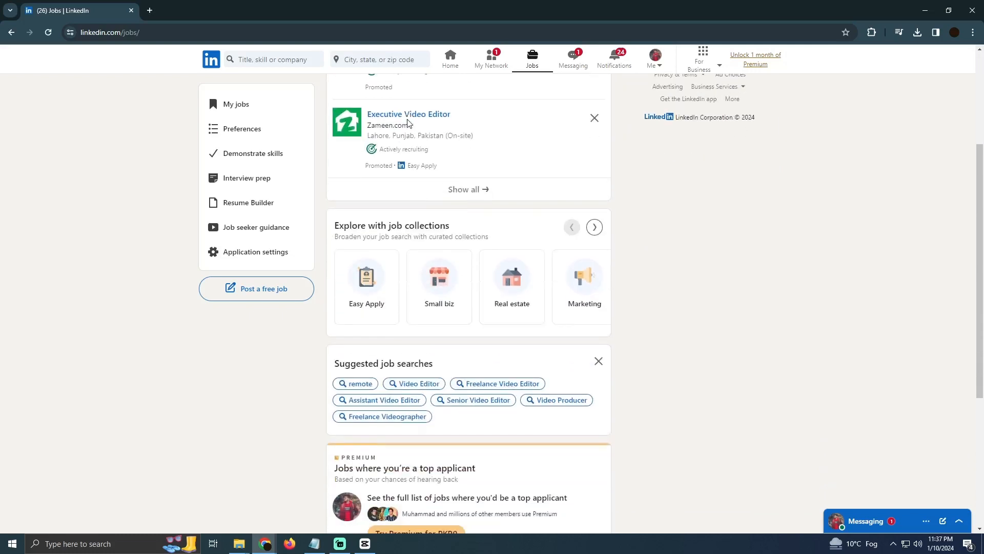
scroll(down, 3)
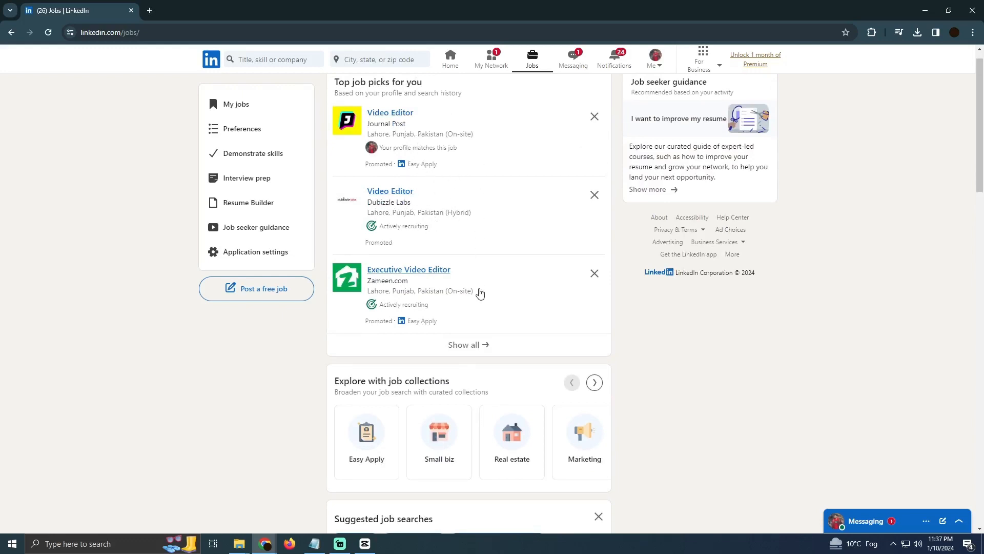
scroll(down, 3)
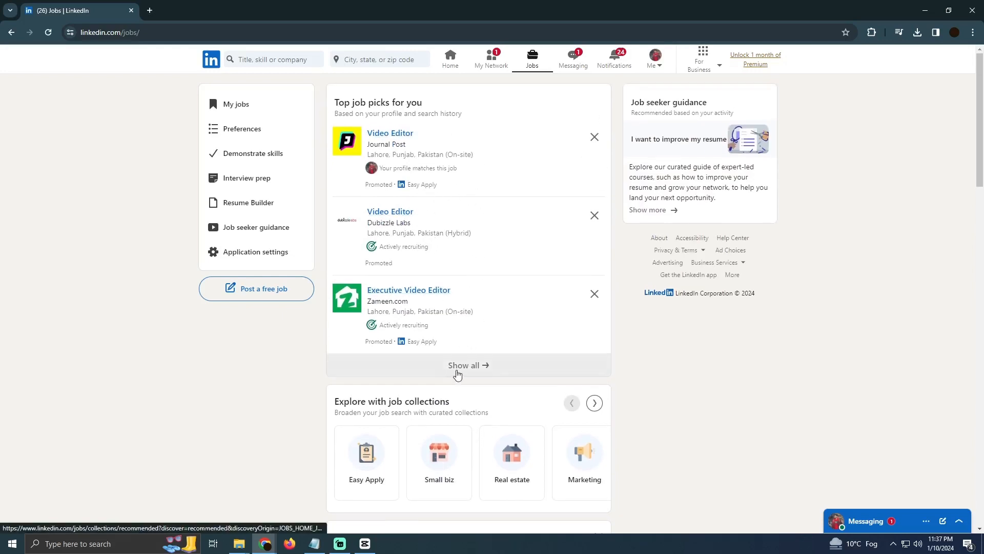
click(467, 365)
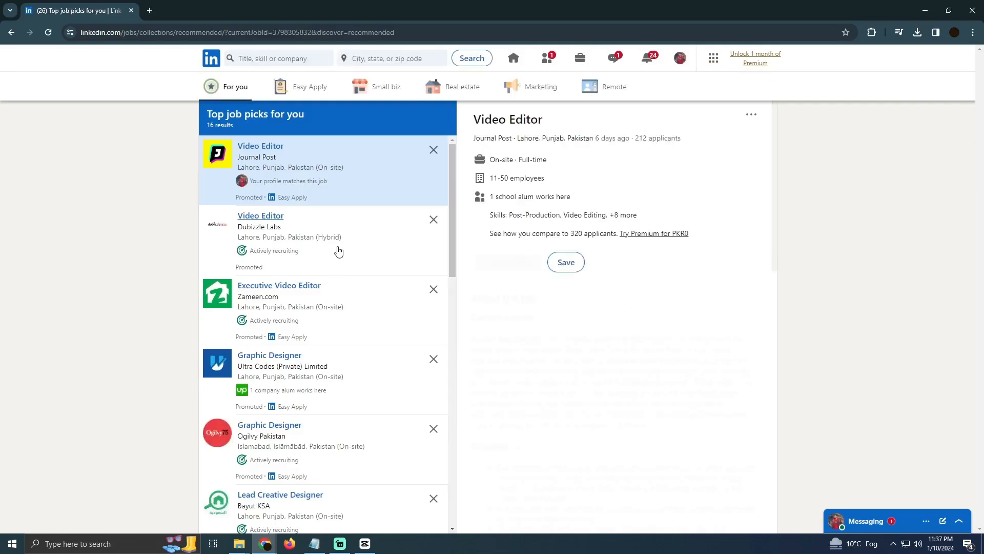
scroll(down, 3)
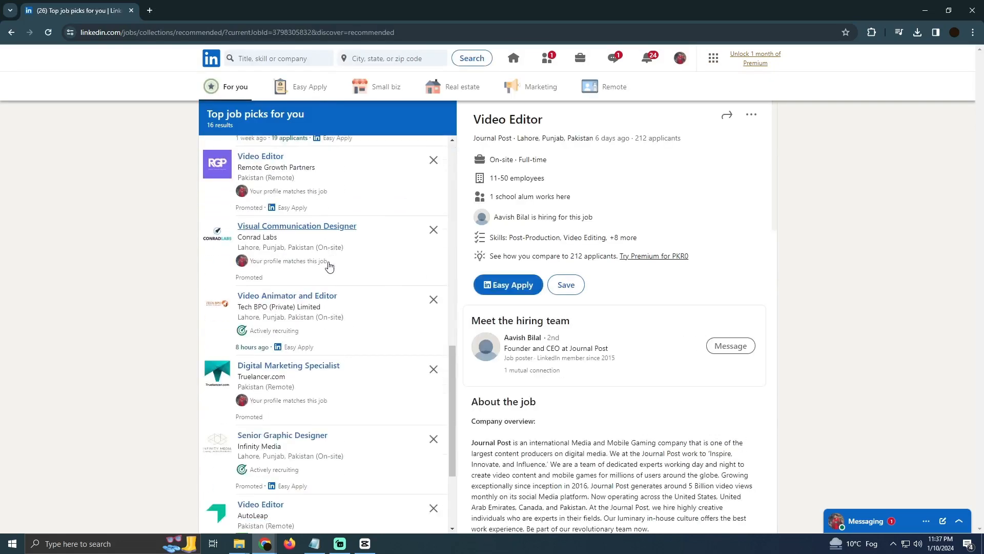